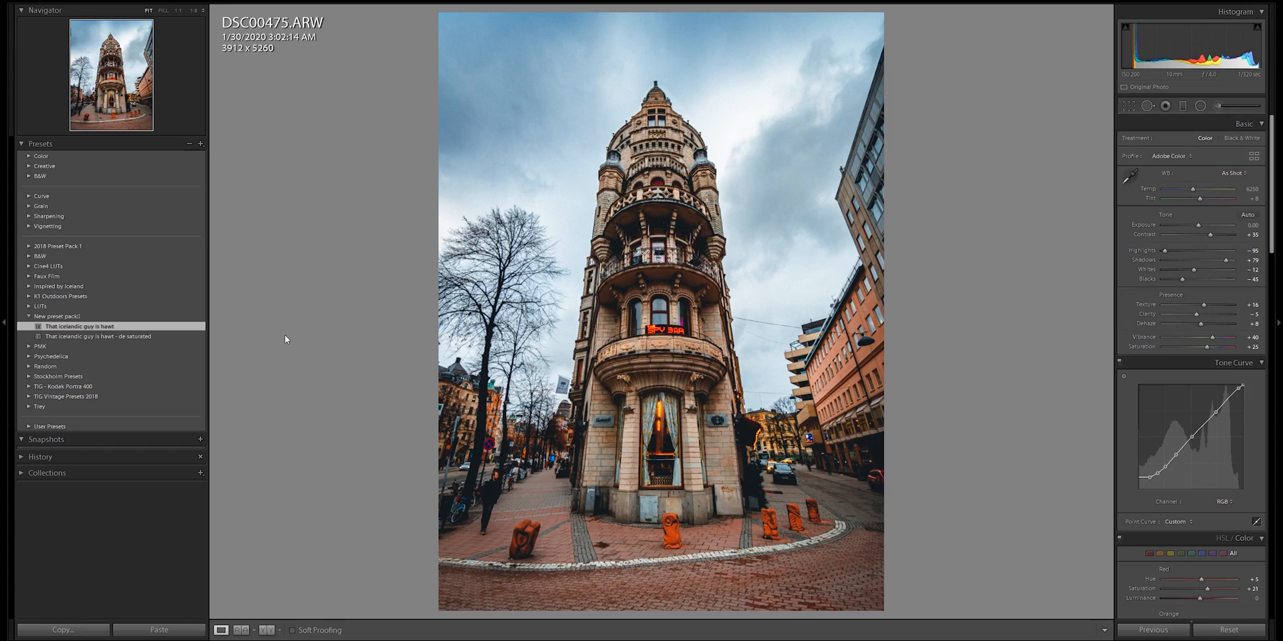
Open the context menu for the custom preset 'That Icelandic guy is hawt' in the Presets panel.
{"action": "right_click", "coordinate": [80, 326]}
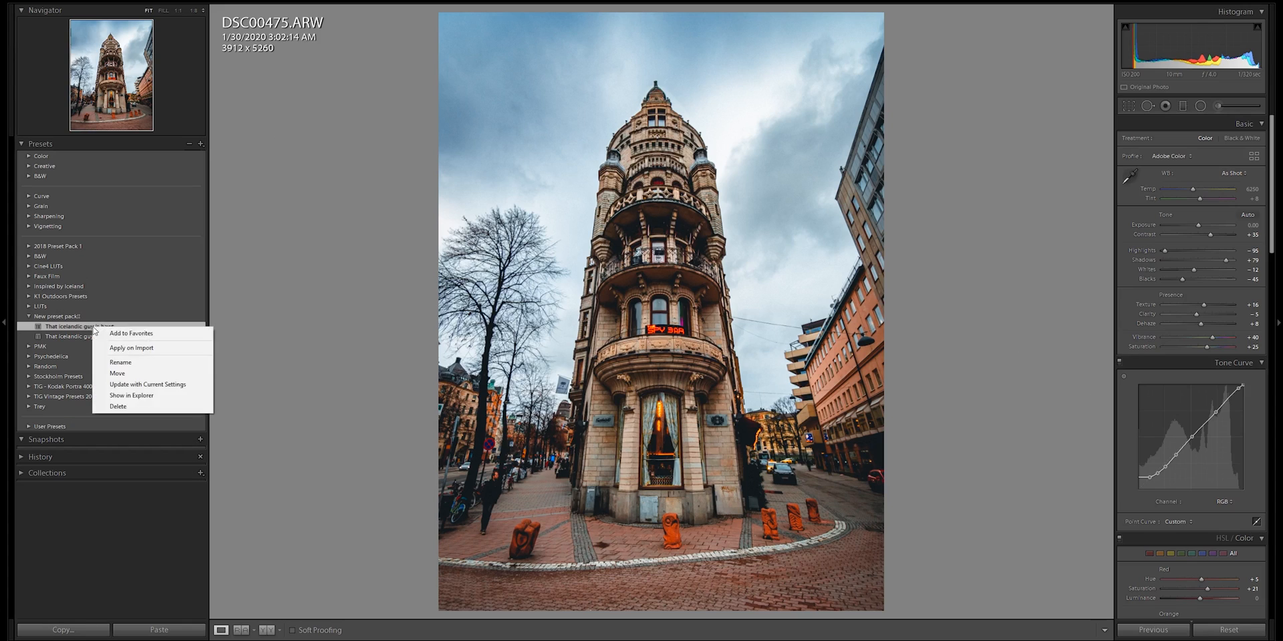